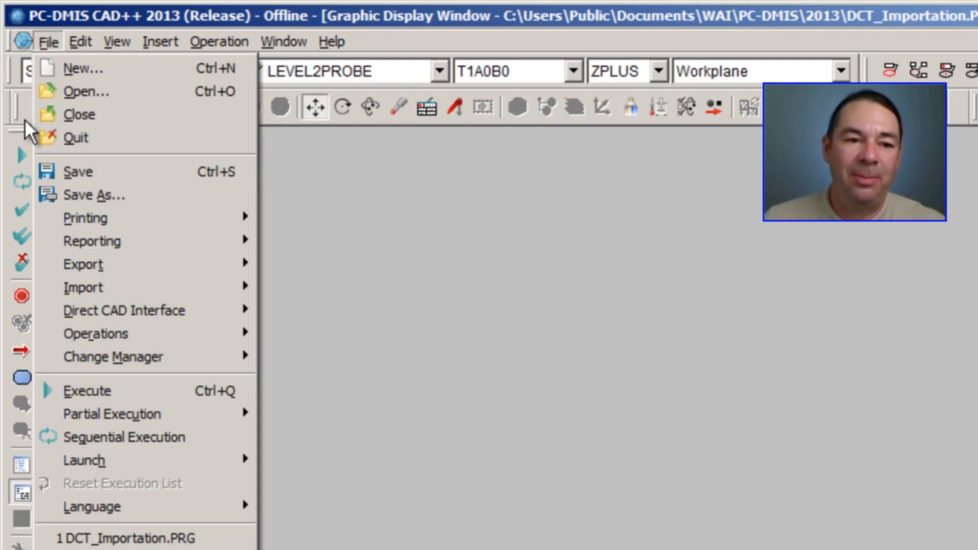
# Show the list of supported CAD import formats under File > Import
pyautogui.click(82, 287)
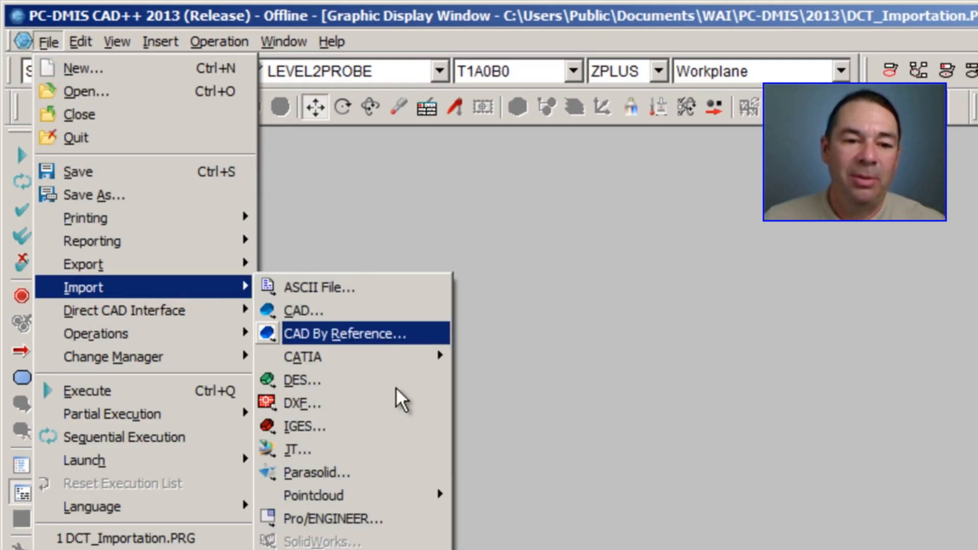
pyautogui.moveTo(330, 427)
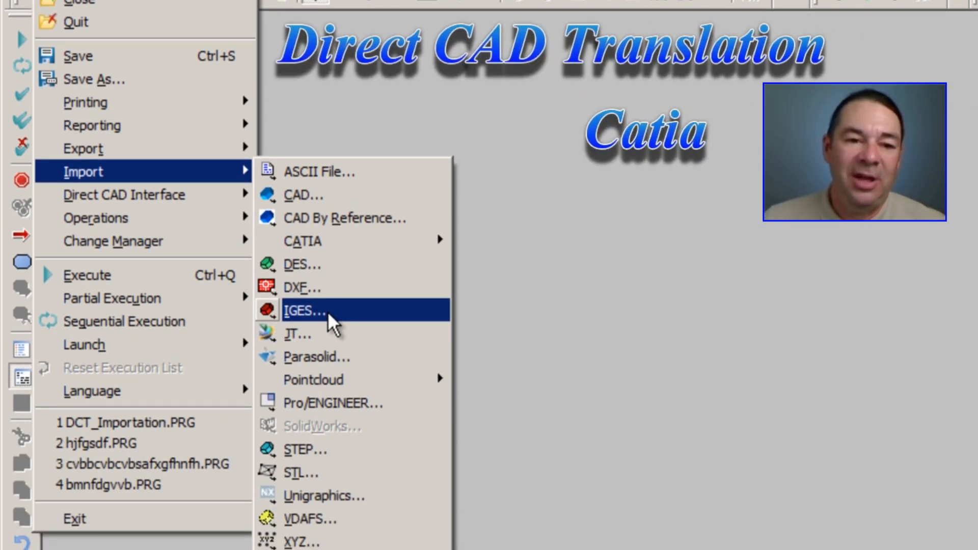
pyautogui.moveTo(327, 357)
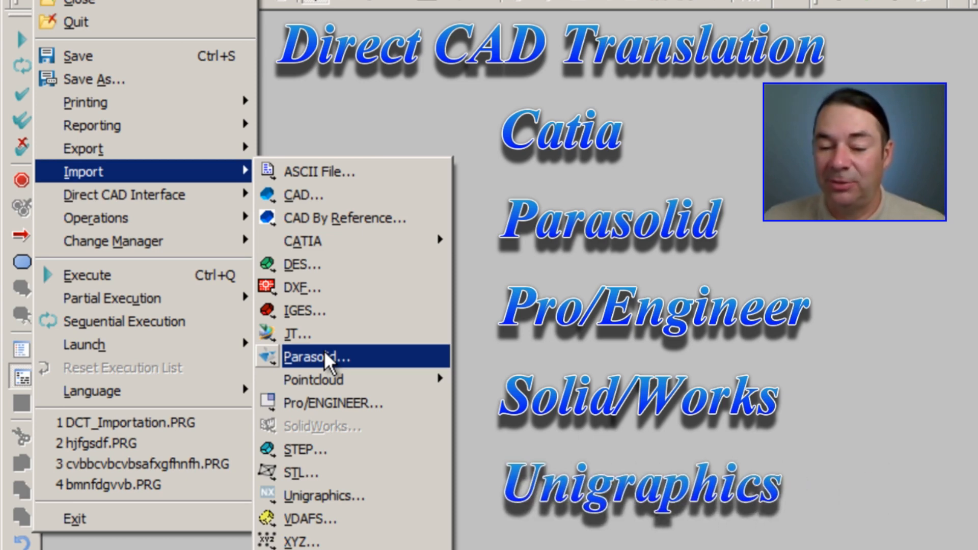
pyautogui.moveTo(340, 242)
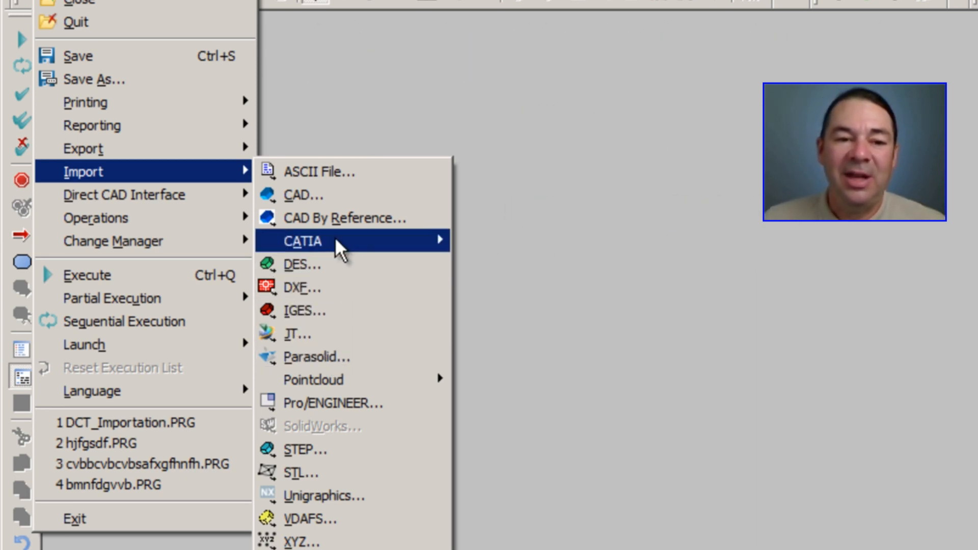
pyautogui.moveTo(303, 241)
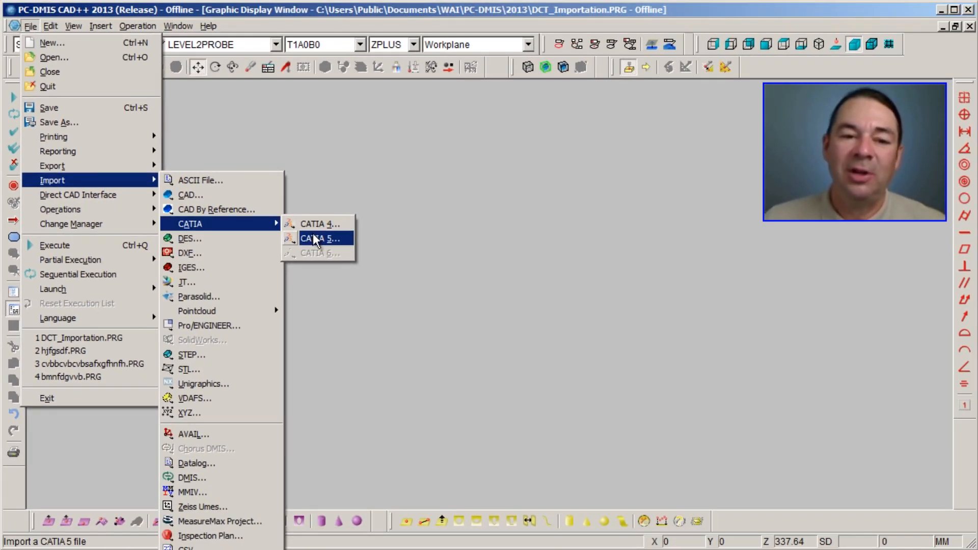
# Import CAD_Alignments.CATPart from the CatiaData folder as a CATIA 5 model
pyautogui.click(320, 239)
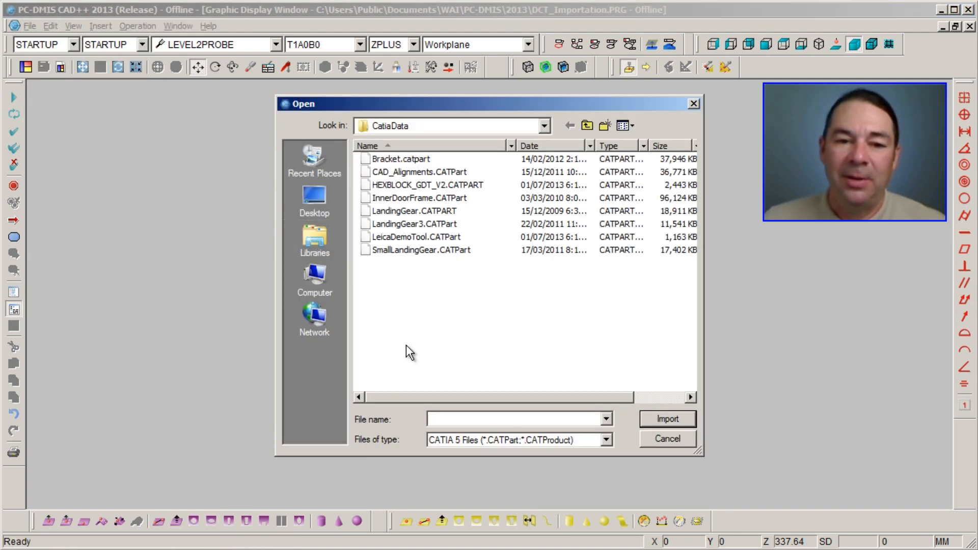
pyautogui.click(417, 172)
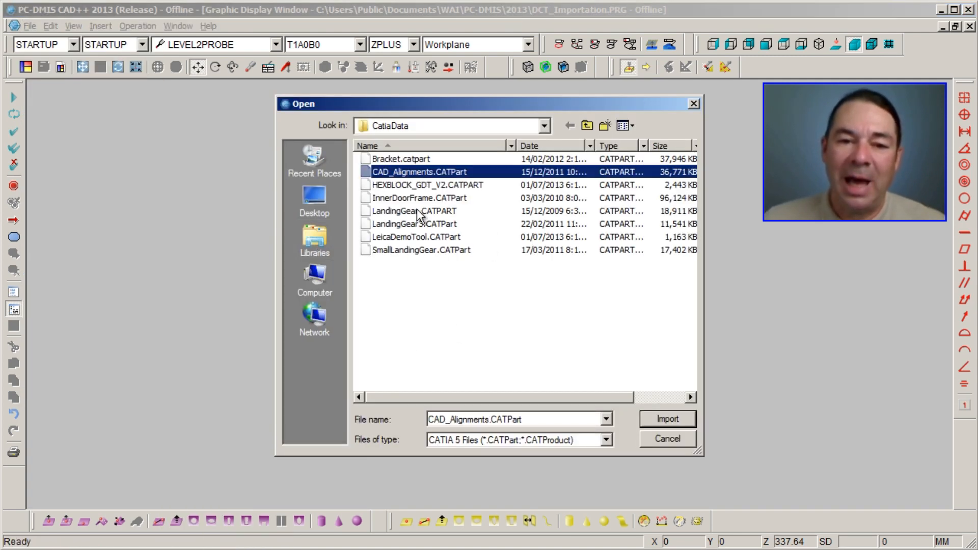
pyautogui.moveTo(441, 435)
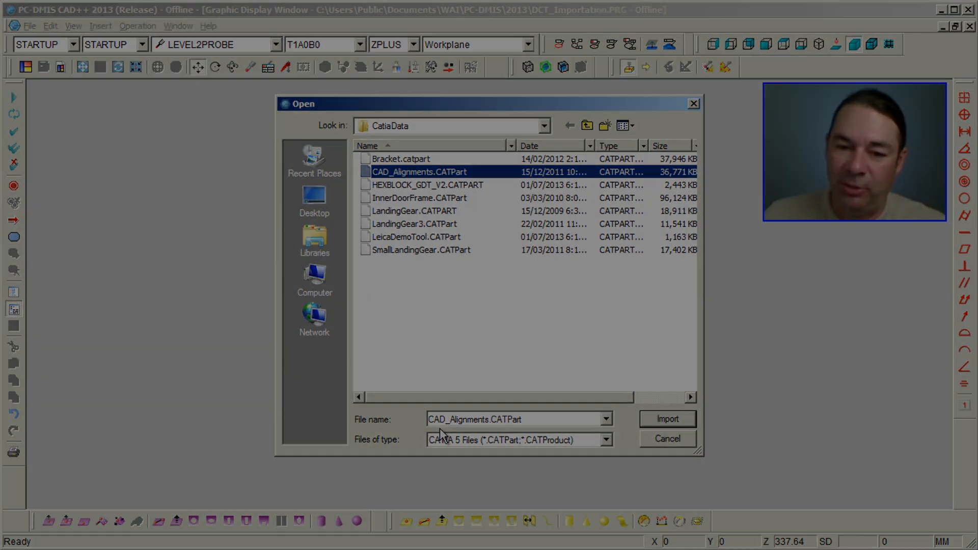
pyautogui.click(667, 419)
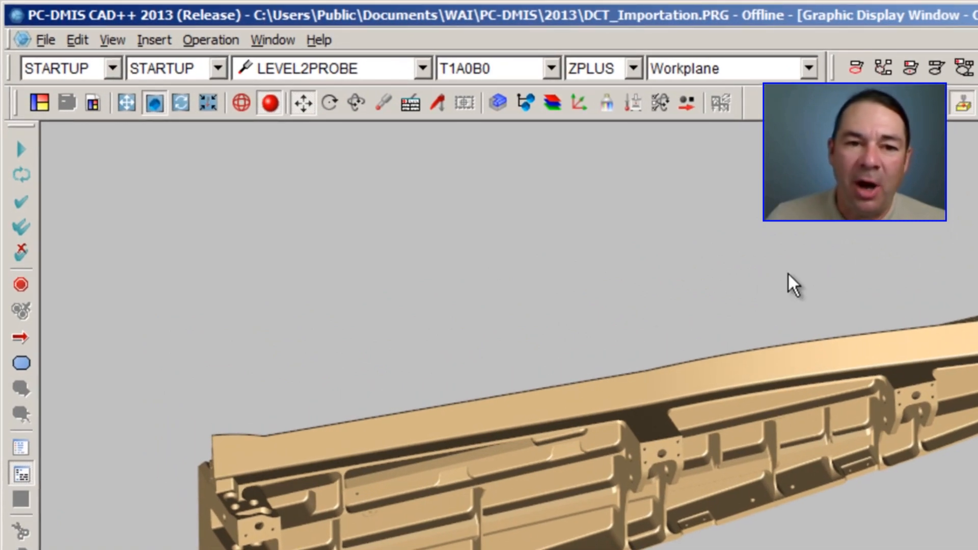
pyautogui.moveTo(575, 103)
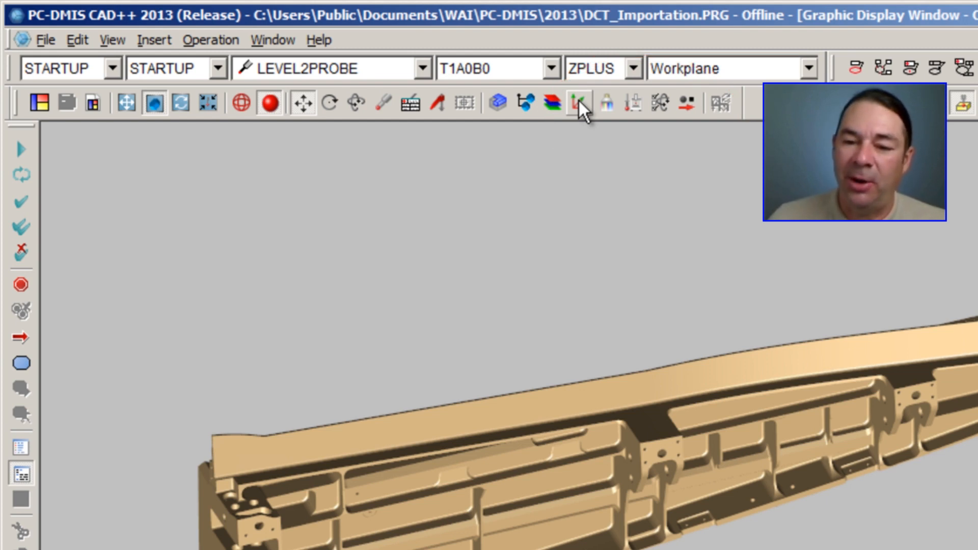
# Preview the CAD_Alignments axis systems View G and View L (1)-(4) on the model
pyautogui.click(578, 103)
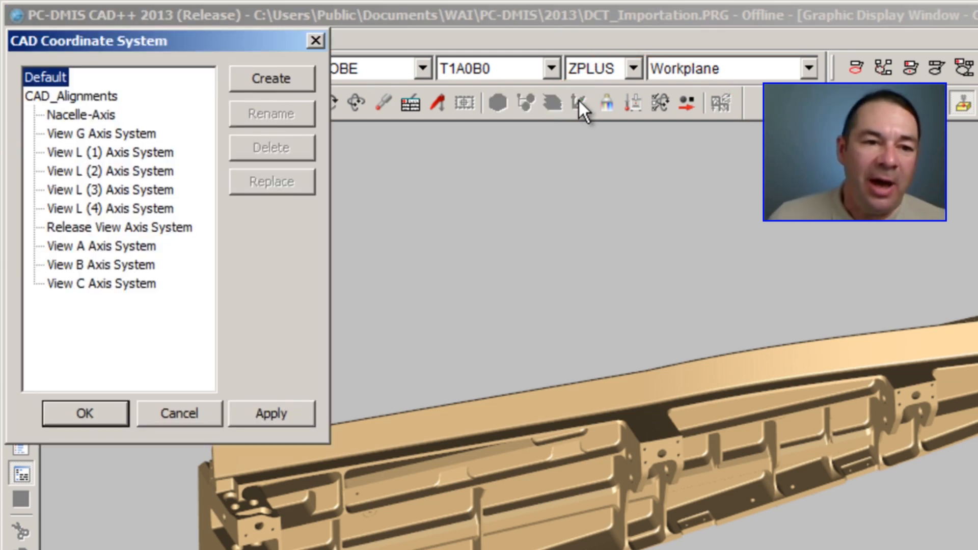
pyautogui.moveTo(581, 113)
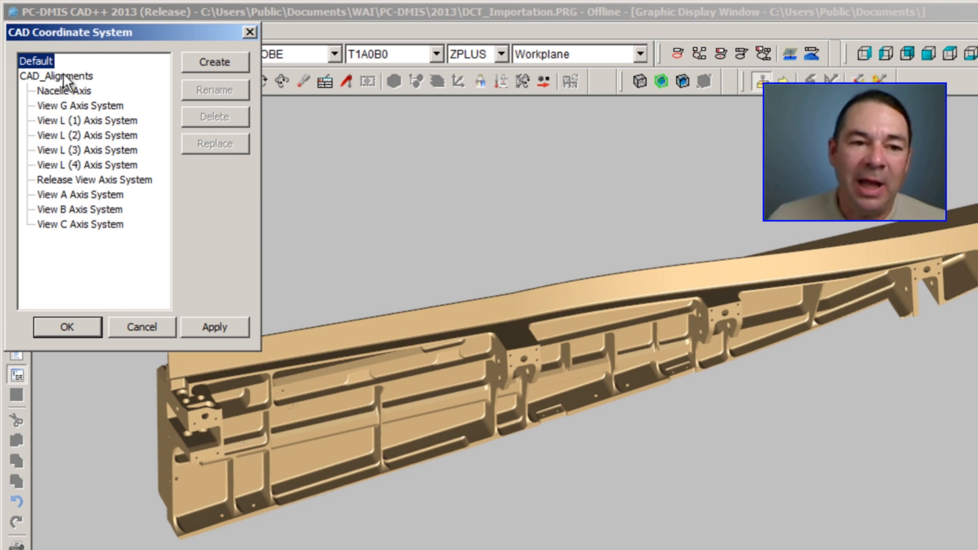
pyautogui.click(80, 105)
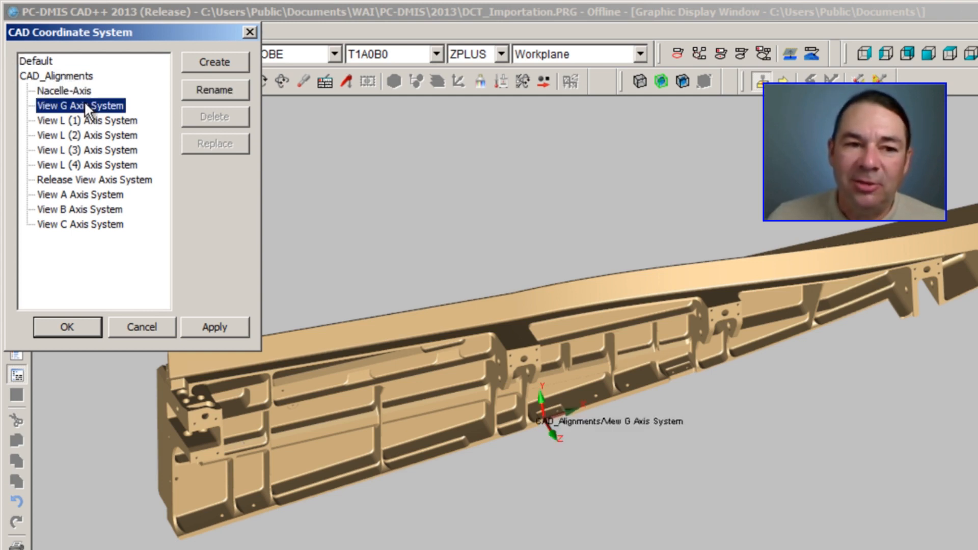
pyautogui.click(87, 120)
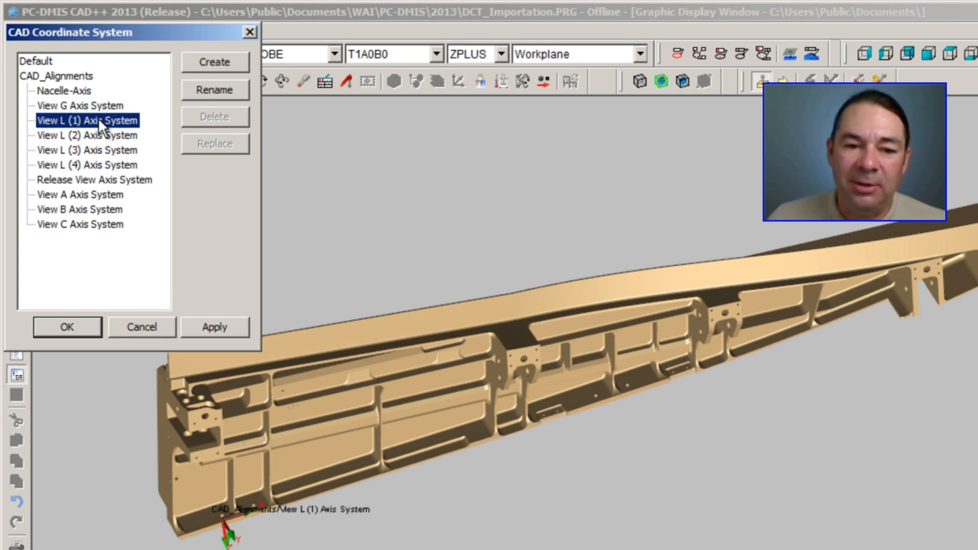
pyautogui.click(86, 134)
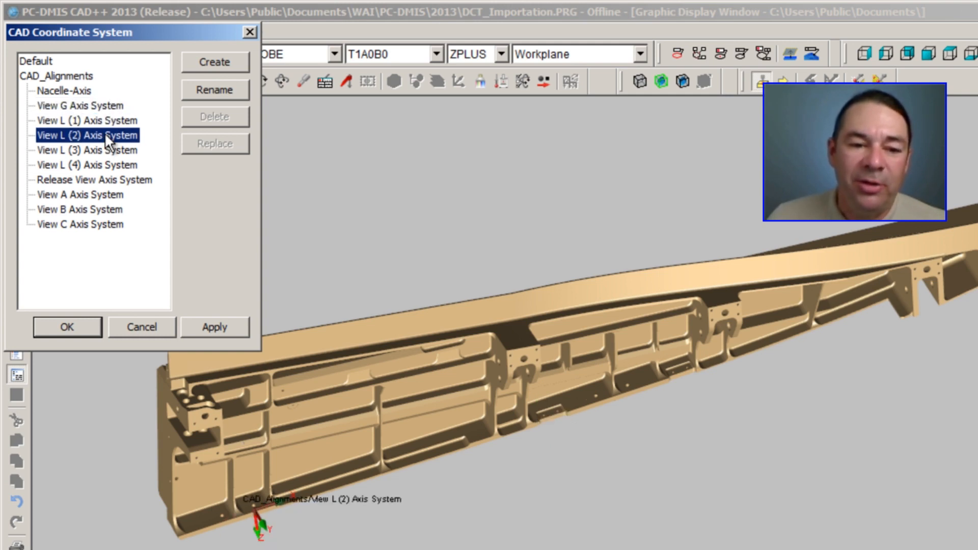
pyautogui.click(86, 150)
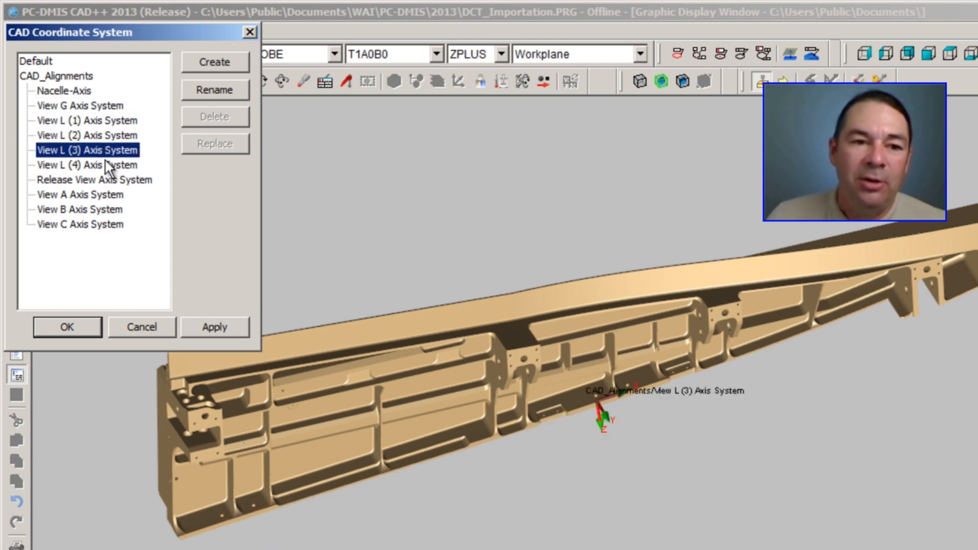
pyautogui.click(88, 165)
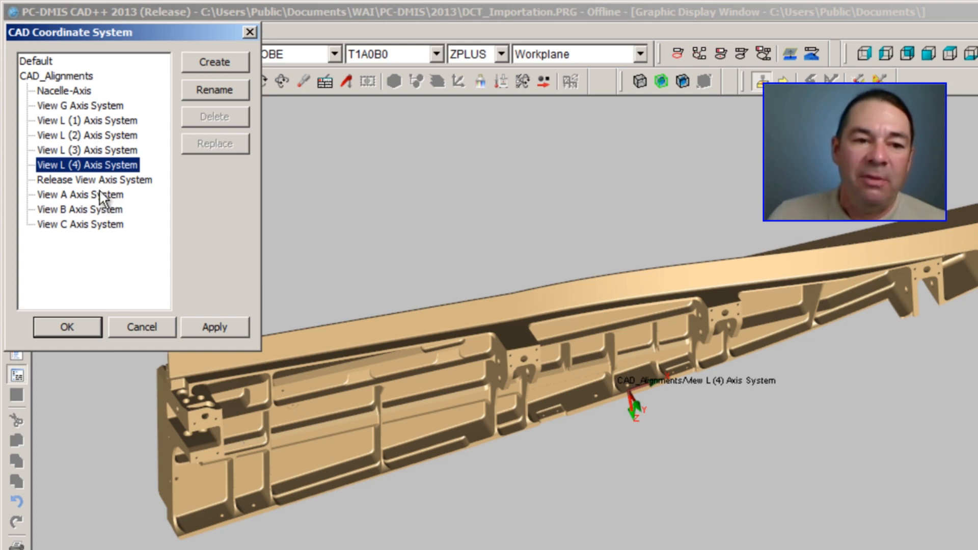
# Apply the View A Axis System as the model alignment and confirm
pyautogui.click(79, 194)
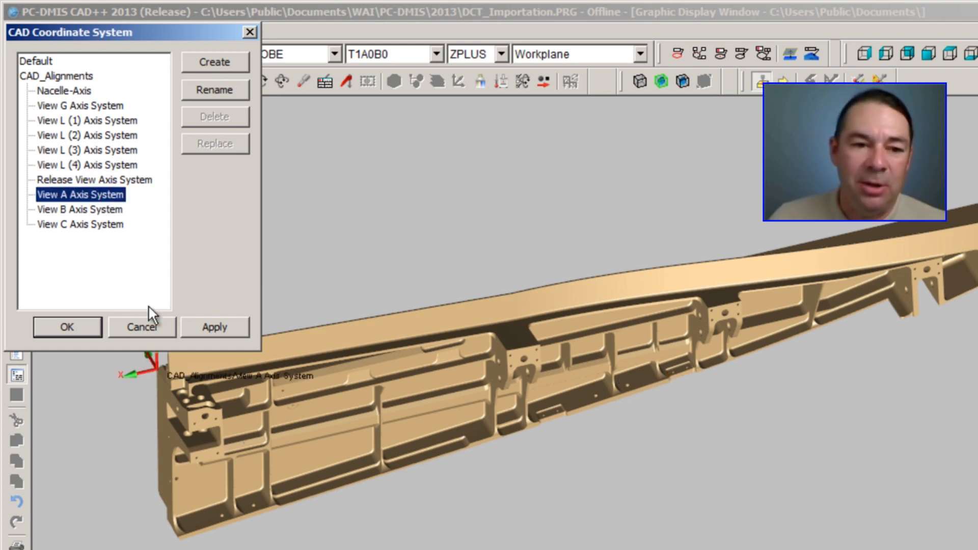
pyautogui.moveTo(74, 206)
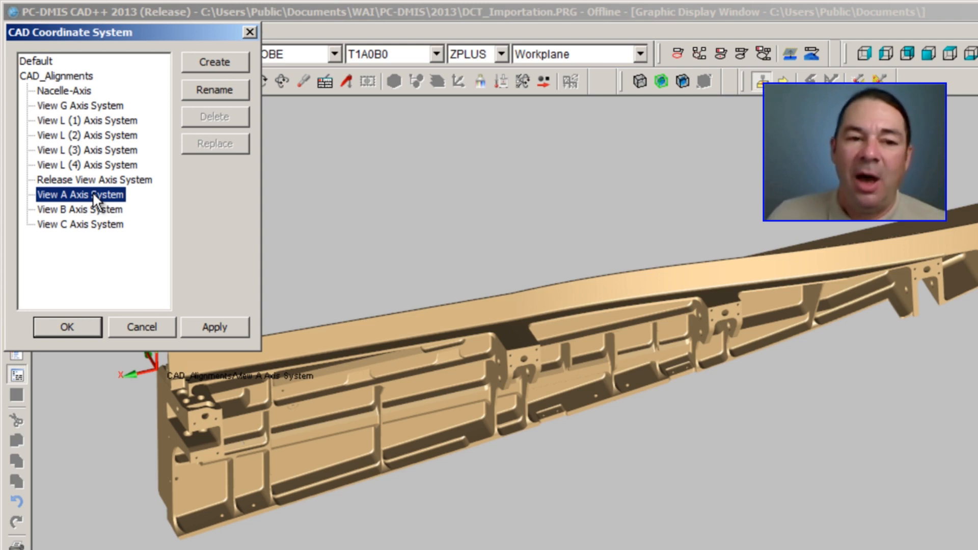
pyautogui.click(213, 326)
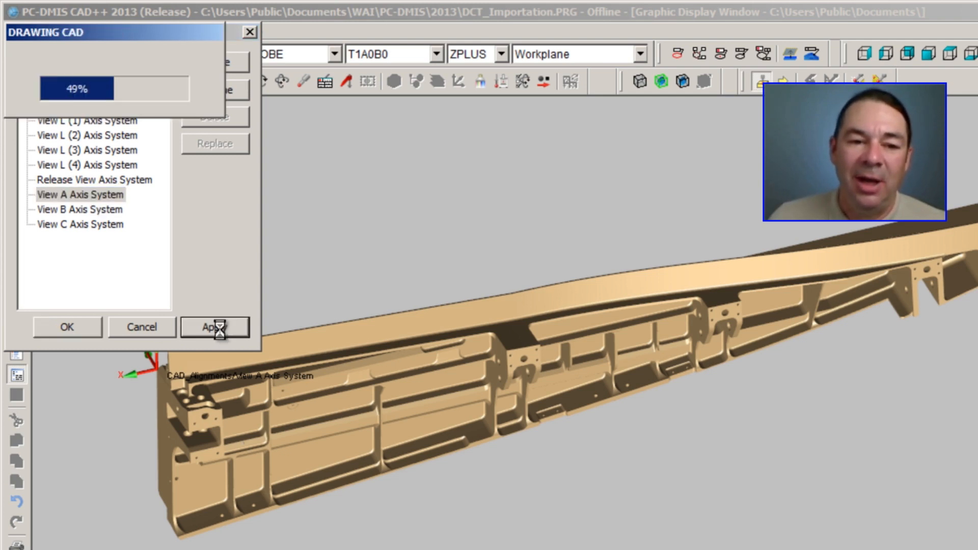
pyautogui.click(214, 326)
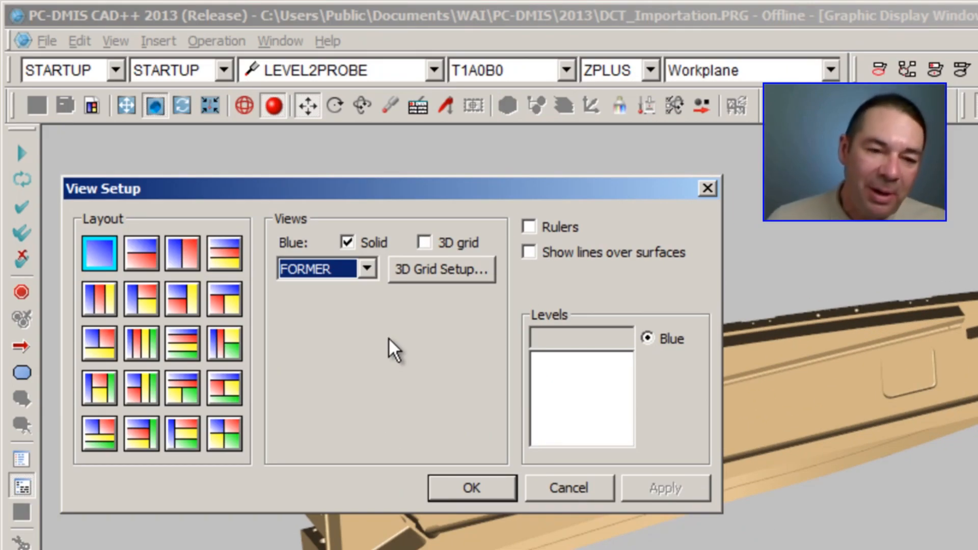
# Set the Blue view in View Setup to the saved View A
pyautogui.click(367, 269)
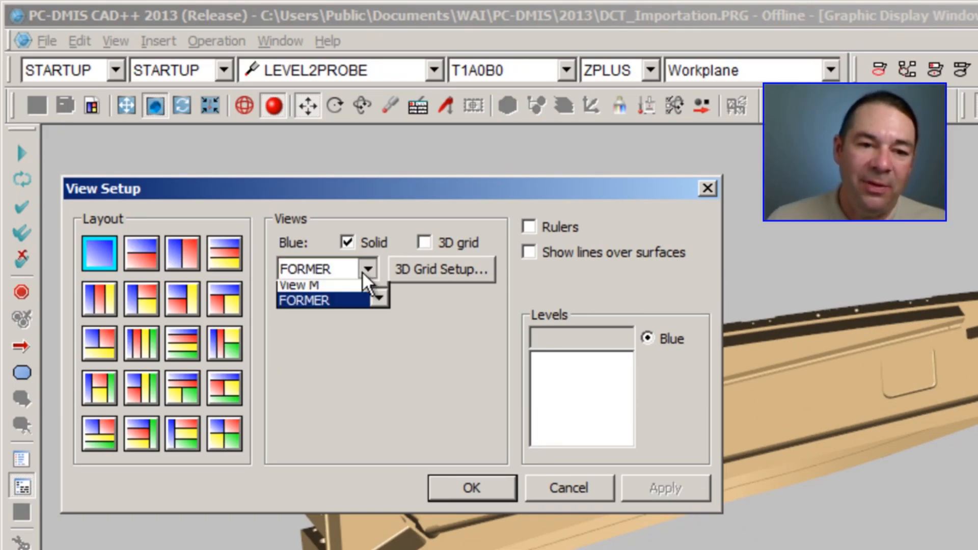
pyautogui.click(372, 269)
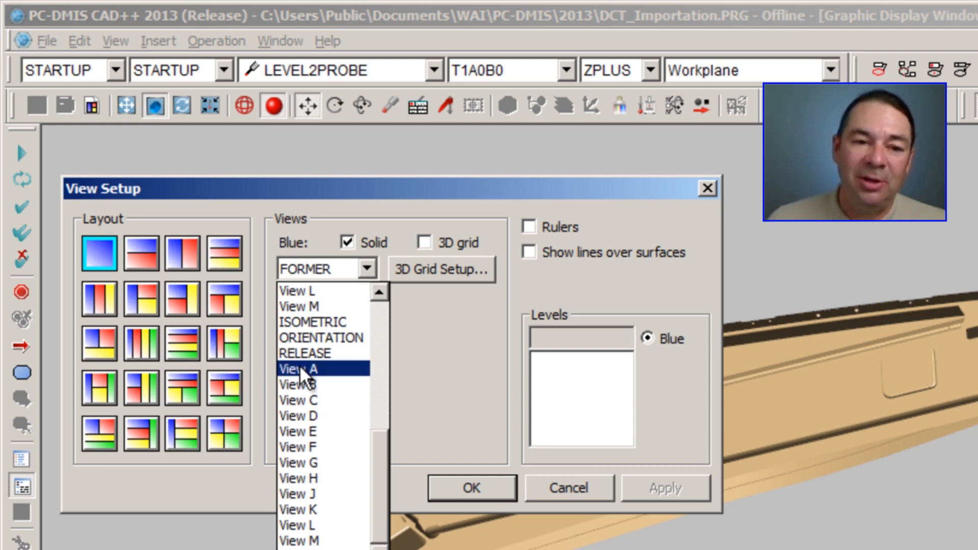
pyautogui.click(304, 367)
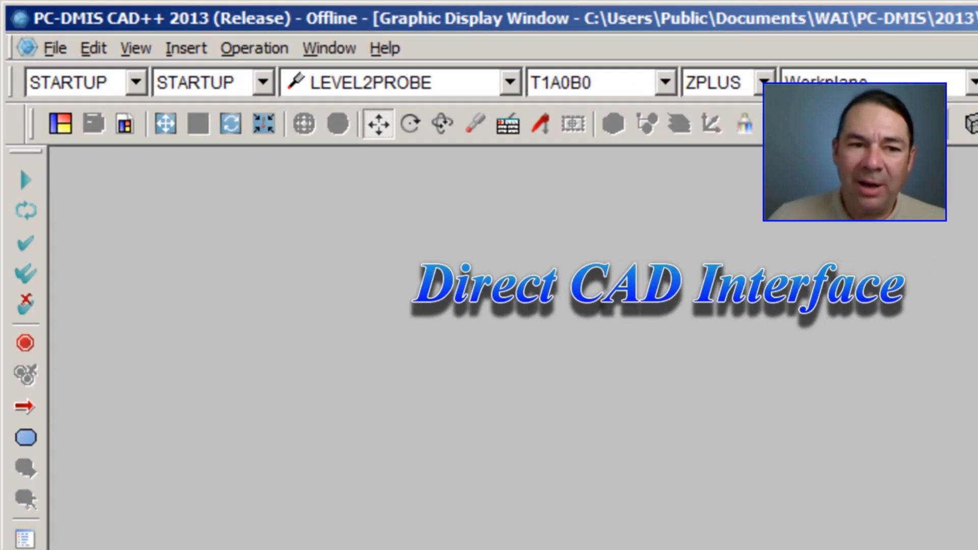
# Start a CATIA 5 Direct CAD Interface import listing the CatiaData part files
pyautogui.click(55, 48)
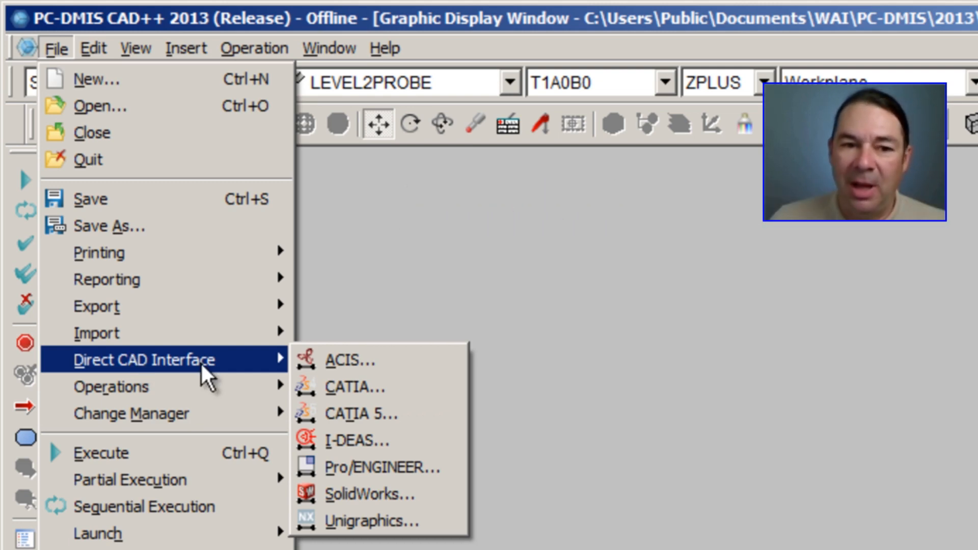
pyautogui.click(363, 414)
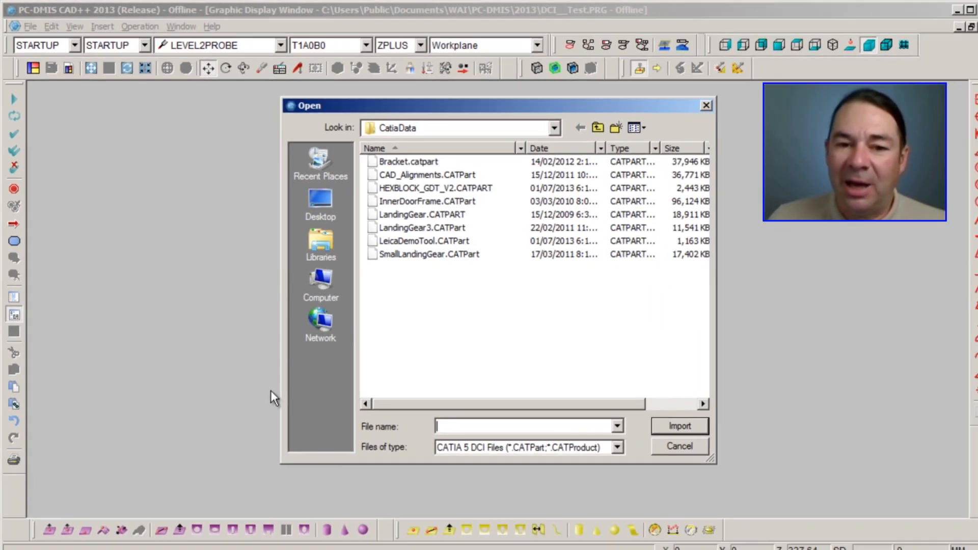